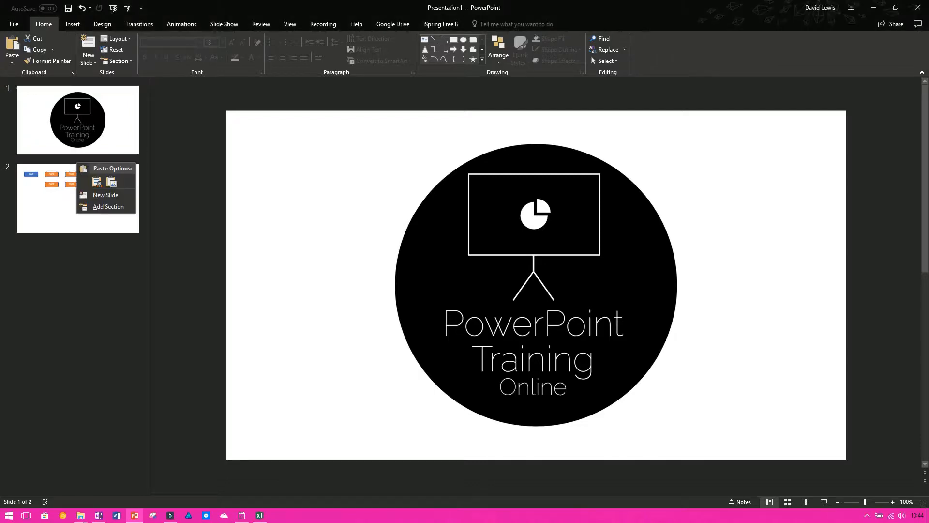
# Insert a new blank slide as slide 2, ahead of the flowchart slide
pyautogui.click(105, 194)
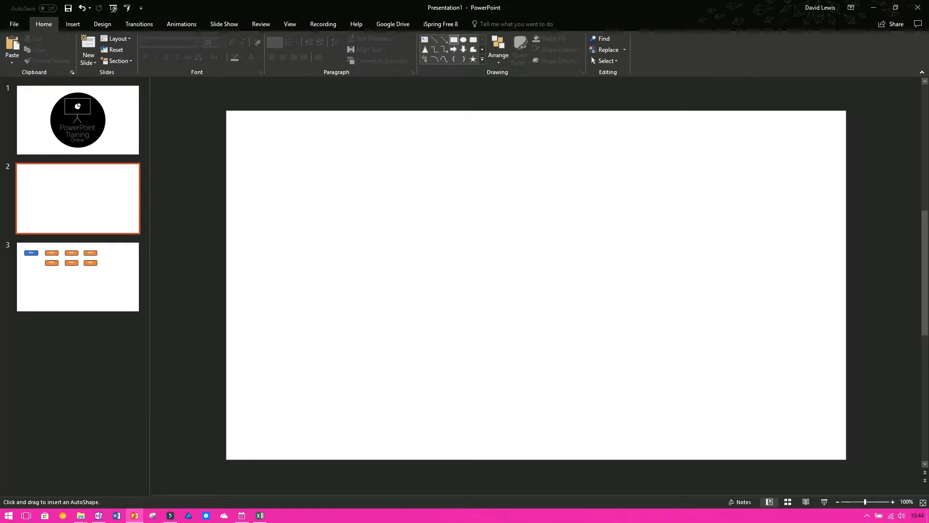
# Draw a blue rectangle near the top-left of the blank slide
pyautogui.moveTo(260, 170); pyautogui.dragTo(363, 225)
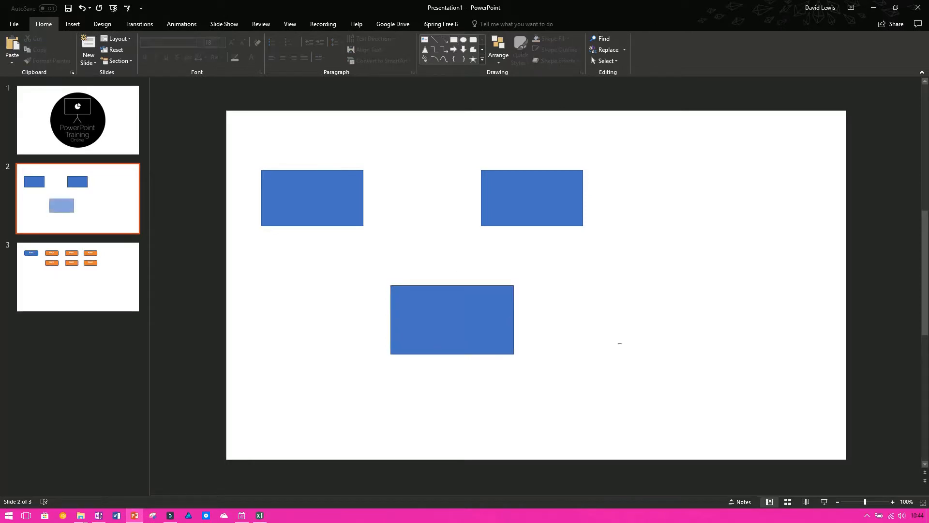
pyautogui.click(452, 320)
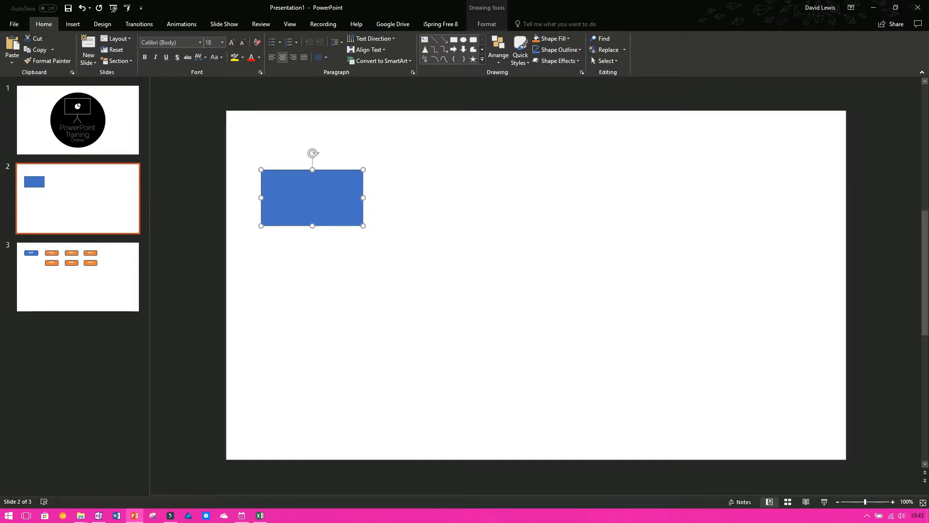
# Delete the rectangle and turn on Lock Drawing Mode for the Rectangle shape
pyautogui.press('Delete')
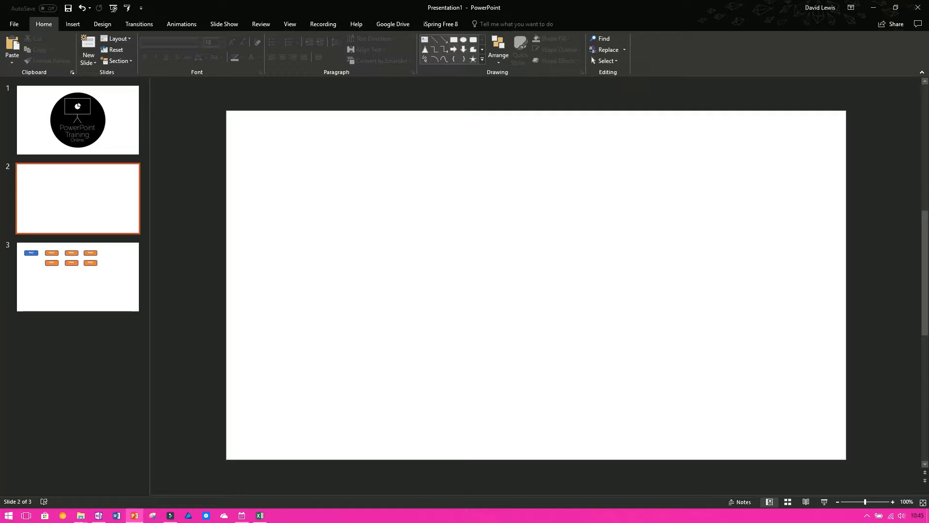
pyautogui.rightClick(462, 50)
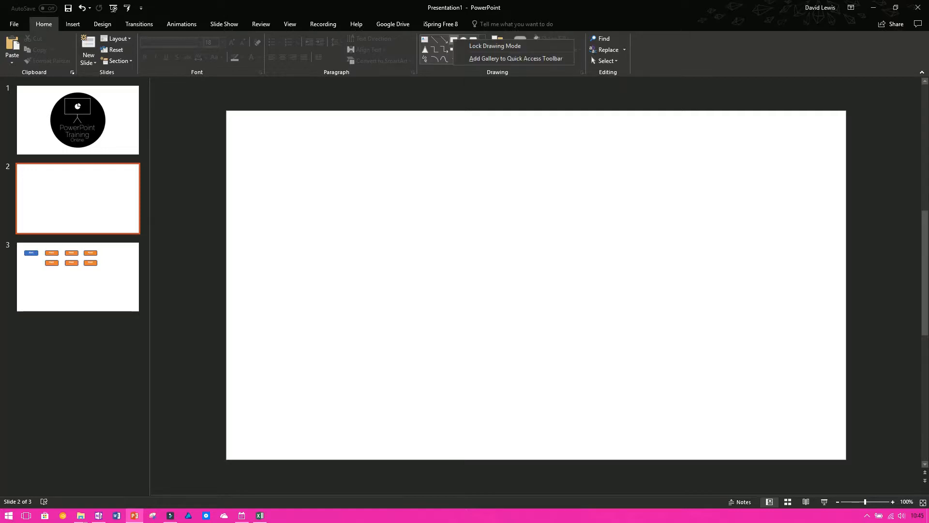
pyautogui.moveTo(495, 46)
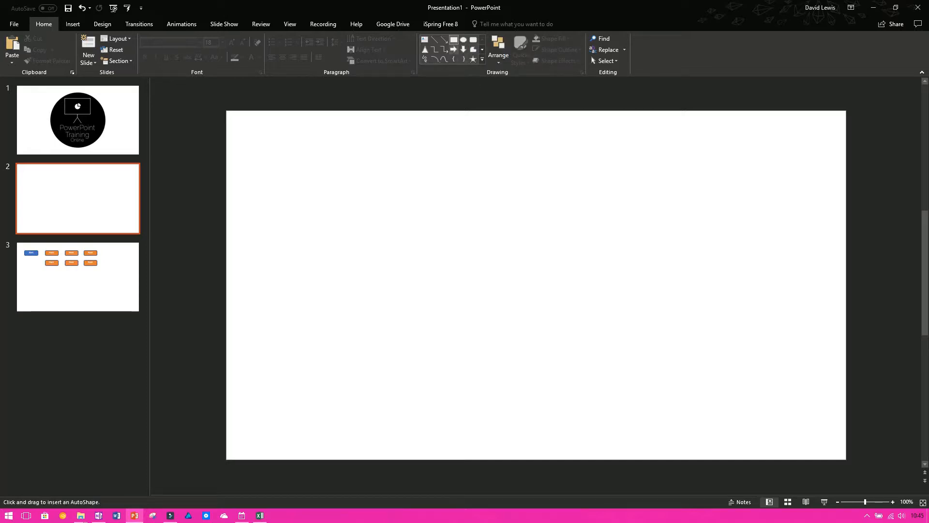
# Cover slide 2 with dozens of blue rectangles drawn in locked drawing mode
pyautogui.moveTo(290, 144); pyautogui.dragTo(340, 170)
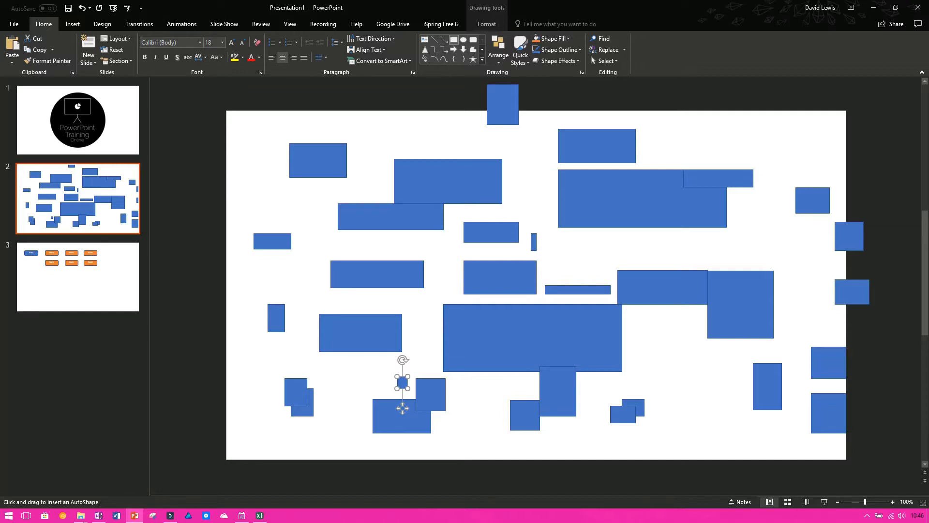
pyautogui.rightClick(78, 197)
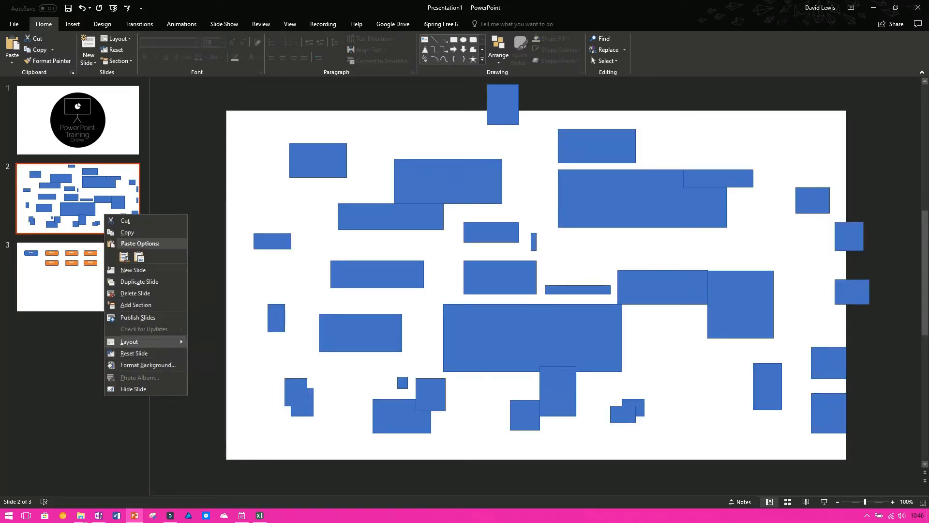
# Delete the rectangle-filled slide and join Start and Point boxes with locked Line connectors
pyautogui.click(135, 292)
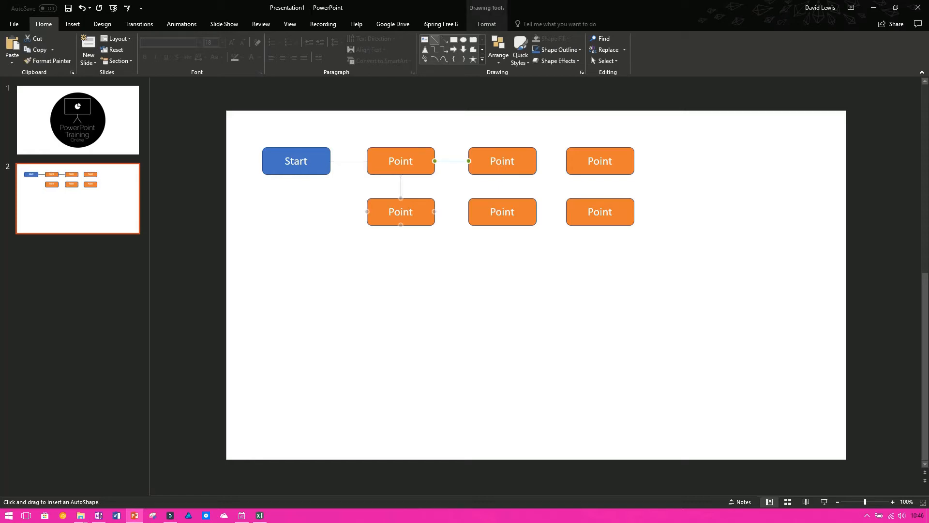
pyautogui.click(501, 161)
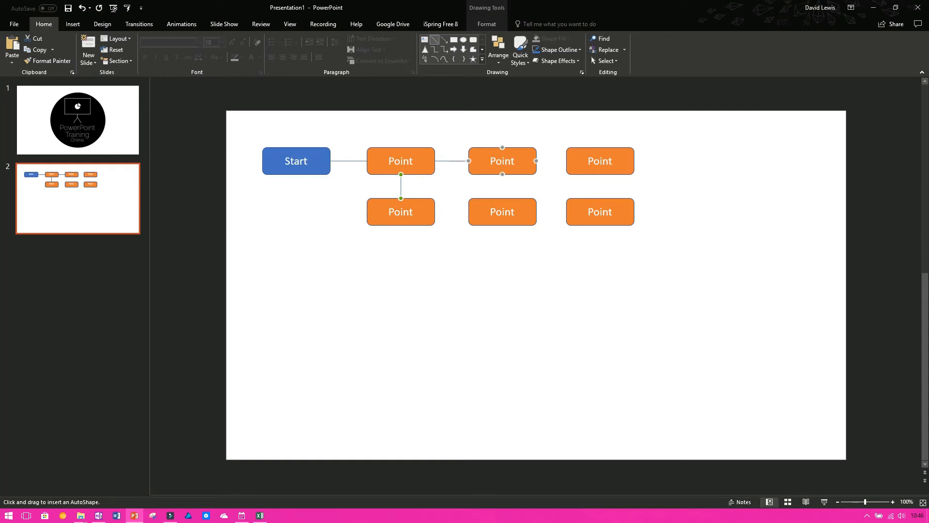